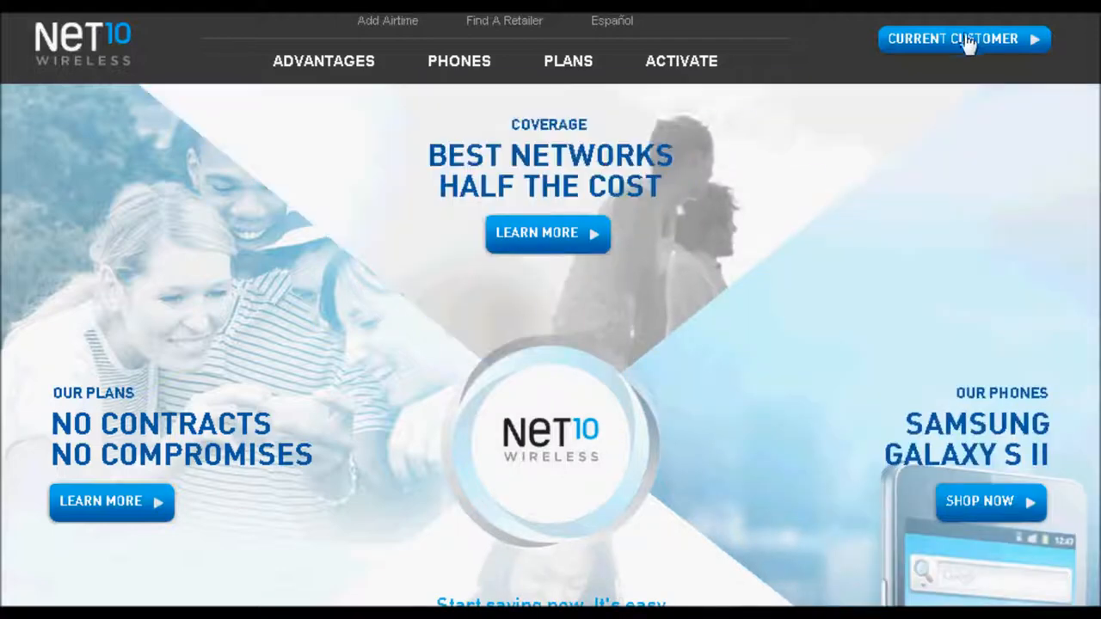
- Go to the Current Customer site and reach the Add Airtime page via the Monthly Plans menu
{"action": "left_click", "coordinate": [953, 38]}
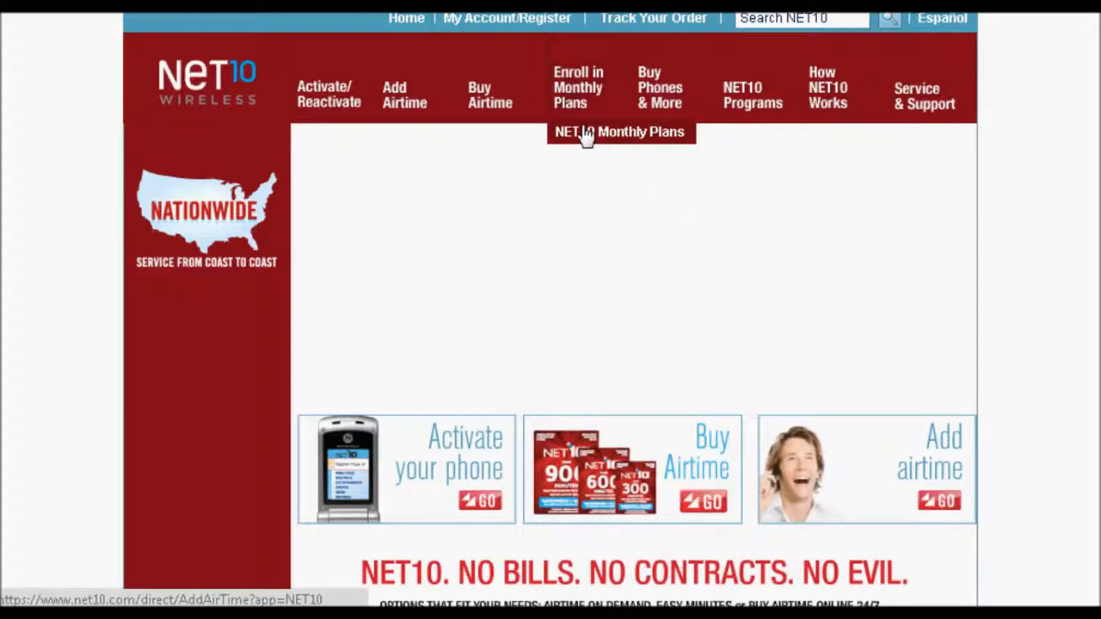
{"action": "left_click", "coordinate": [620, 131]}
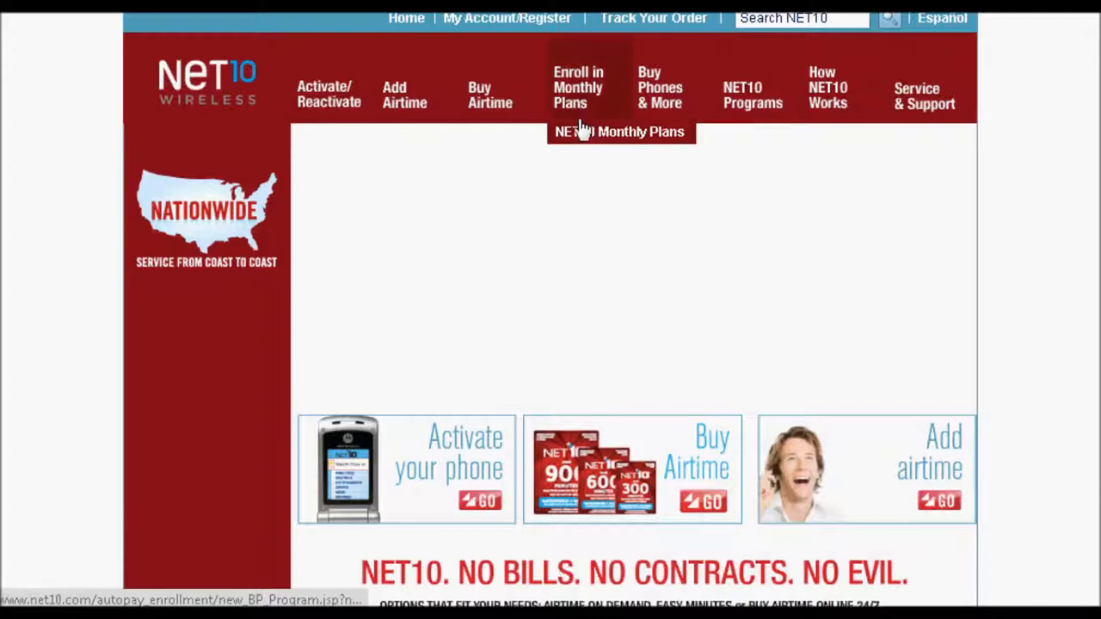
{"action": "left_click", "coordinate": [620, 130]}
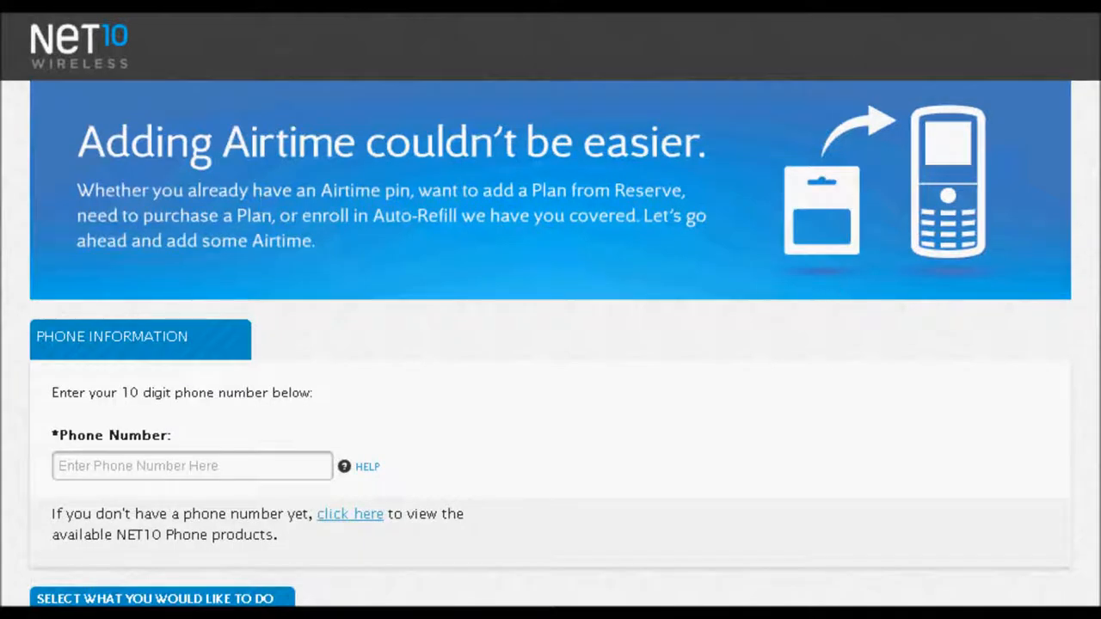
- Scroll through the Add Airtime page to review the PIN, card/Auto-Refill and Reserve options
{"action": "scroll", "scroll_direction": "down", "scroll_amount": 3}
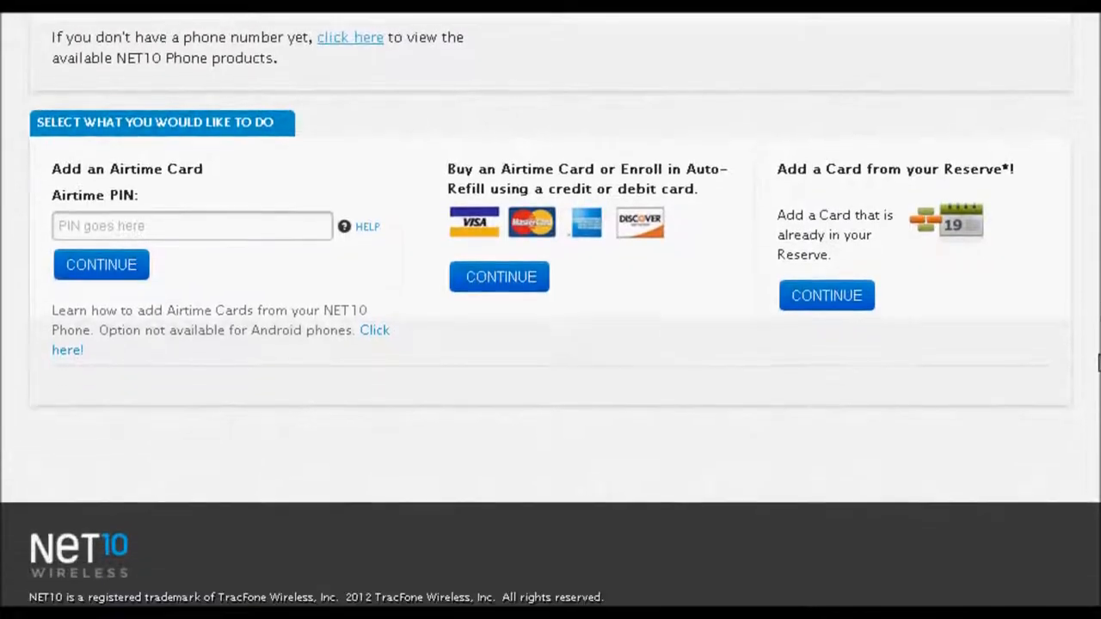
{"action": "scroll", "scroll_direction": "up", "scroll_amount": 3}
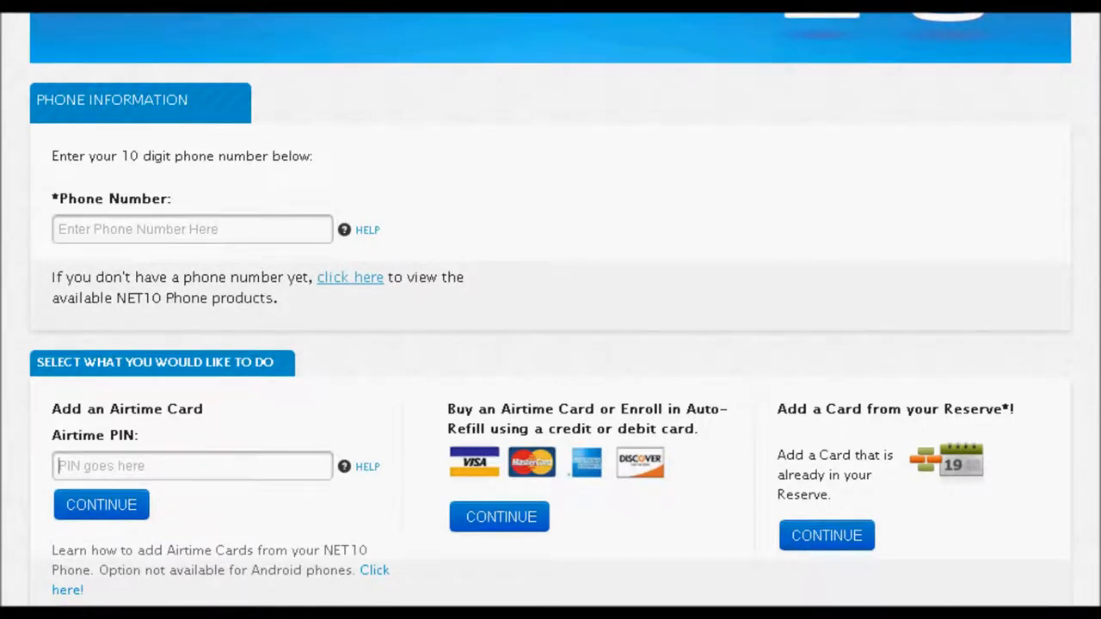
{"action": "scroll", "scroll_direction": "up", "scroll_amount": 3}
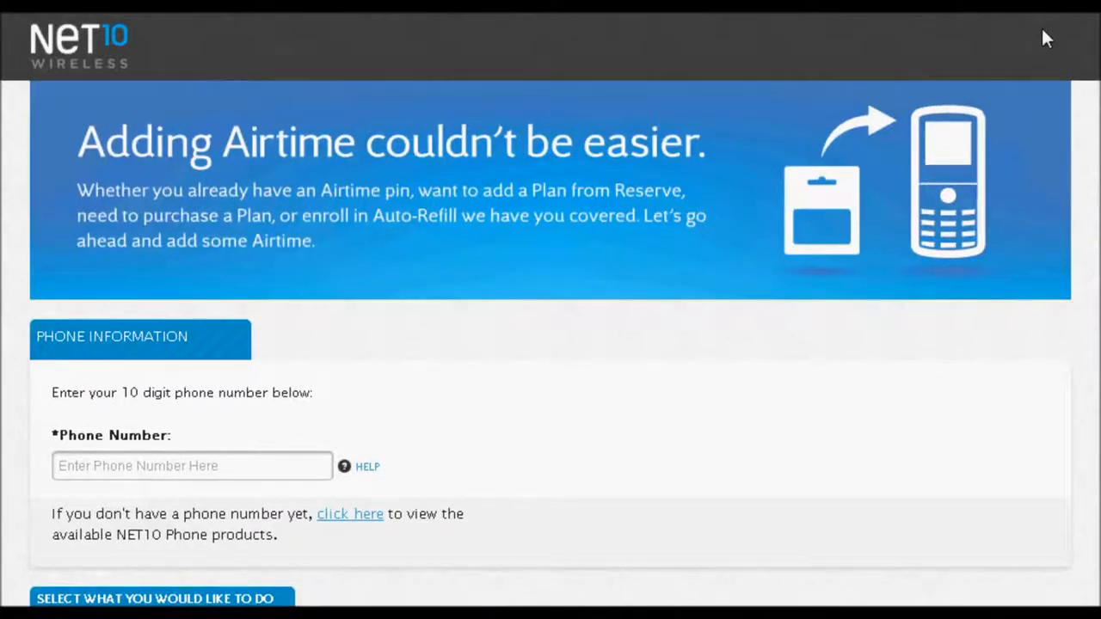
{"action": "mouse_move", "coordinate": [671, 77]}
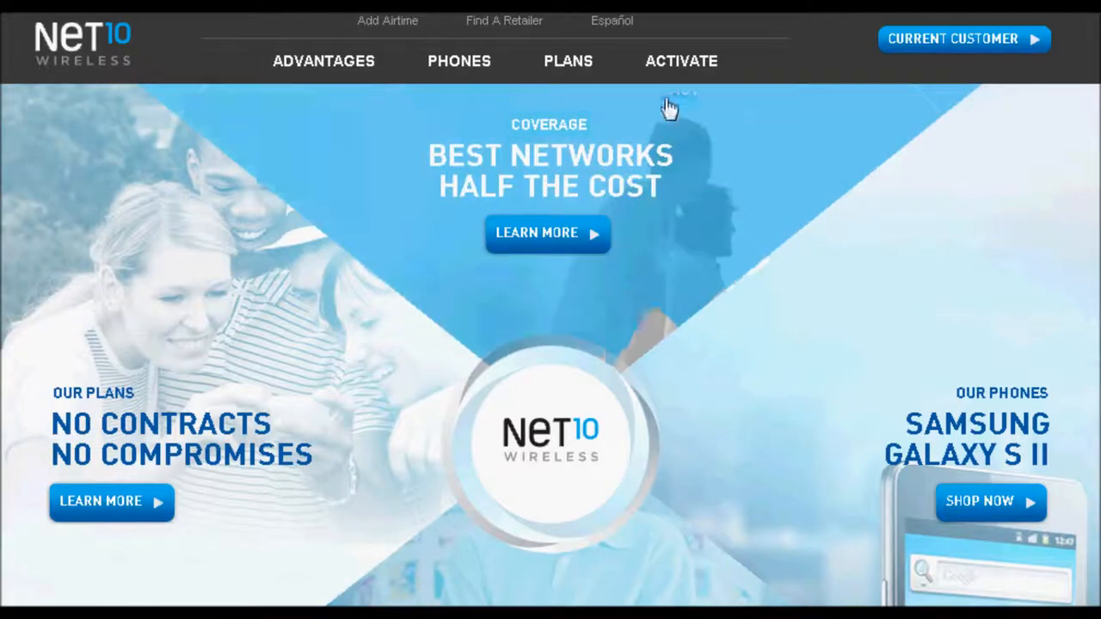
- Go to the Activate page and review the porting versus plain NET10 activation options
{"action": "left_click", "coordinate": [681, 62]}
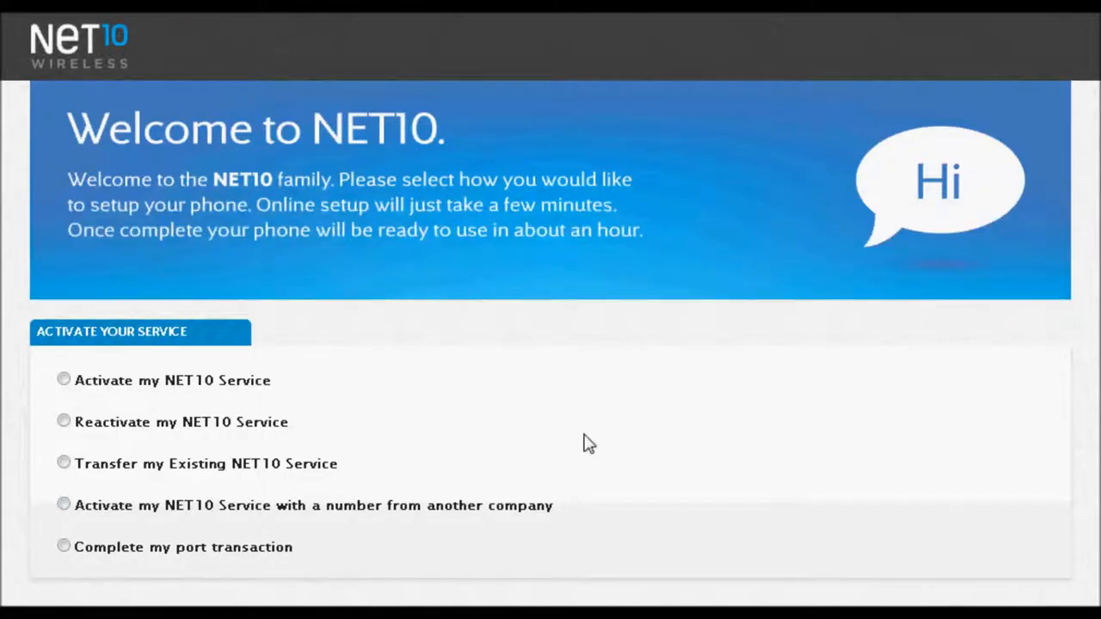
{"action": "mouse_move", "coordinate": [83, 475]}
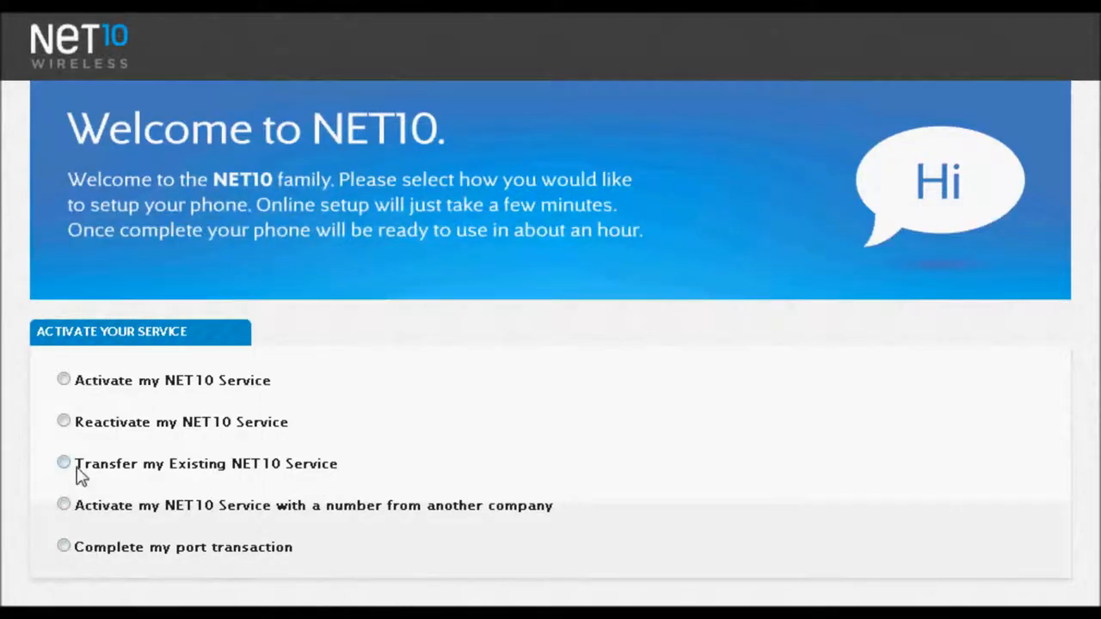
{"action": "mouse_move", "coordinate": [129, 532]}
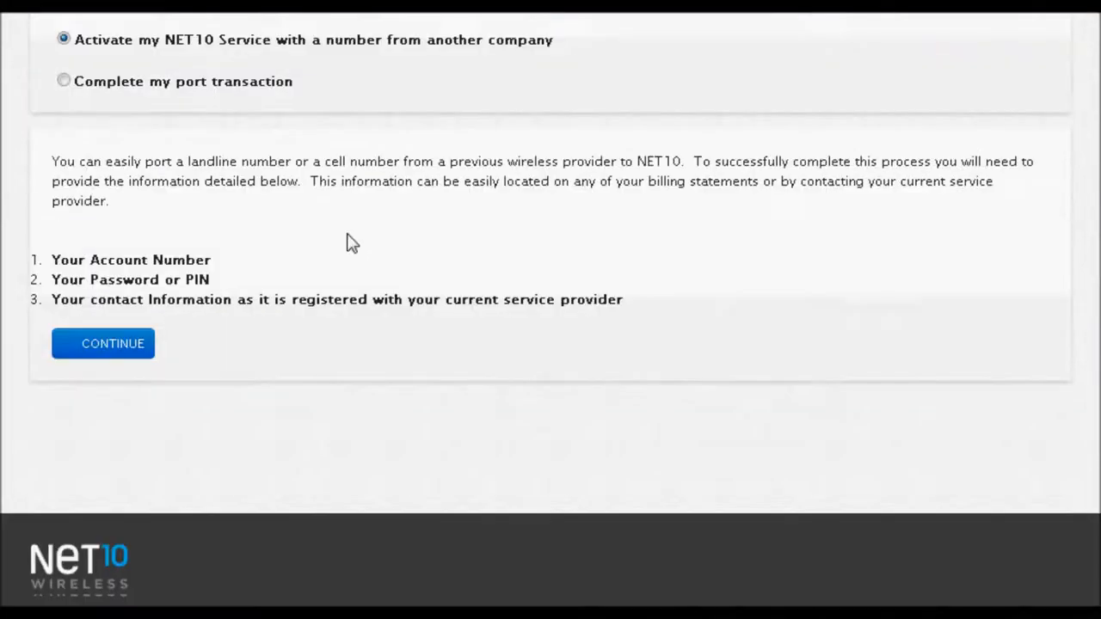
{"action": "scroll", "scroll_direction": "down", "scroll_amount": 3}
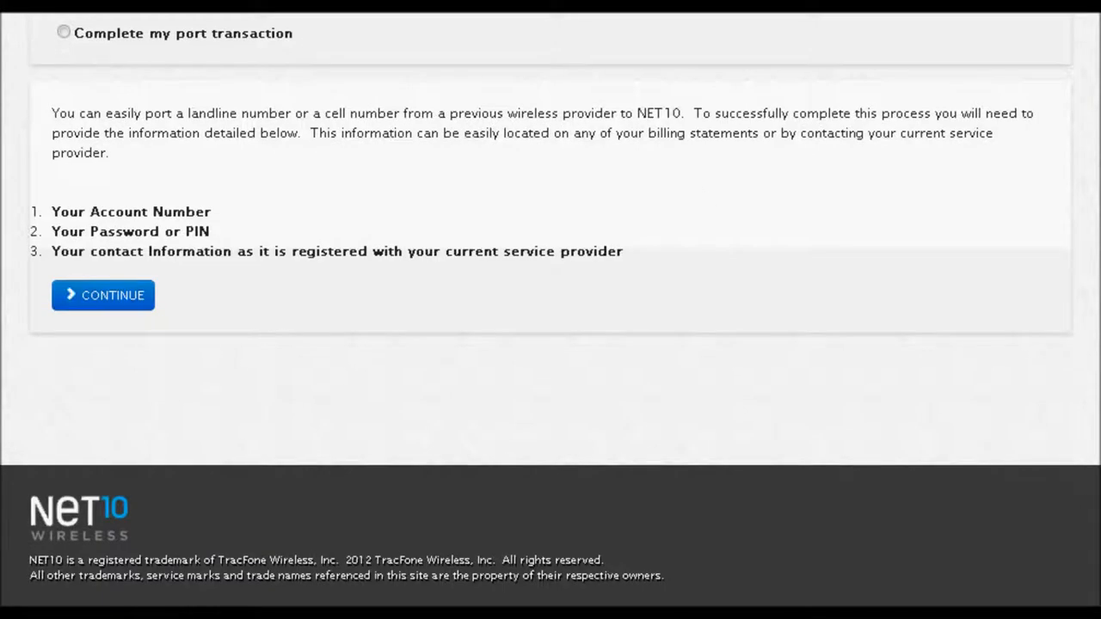
{"action": "scroll", "scroll_direction": "up", "scroll_amount": 3}
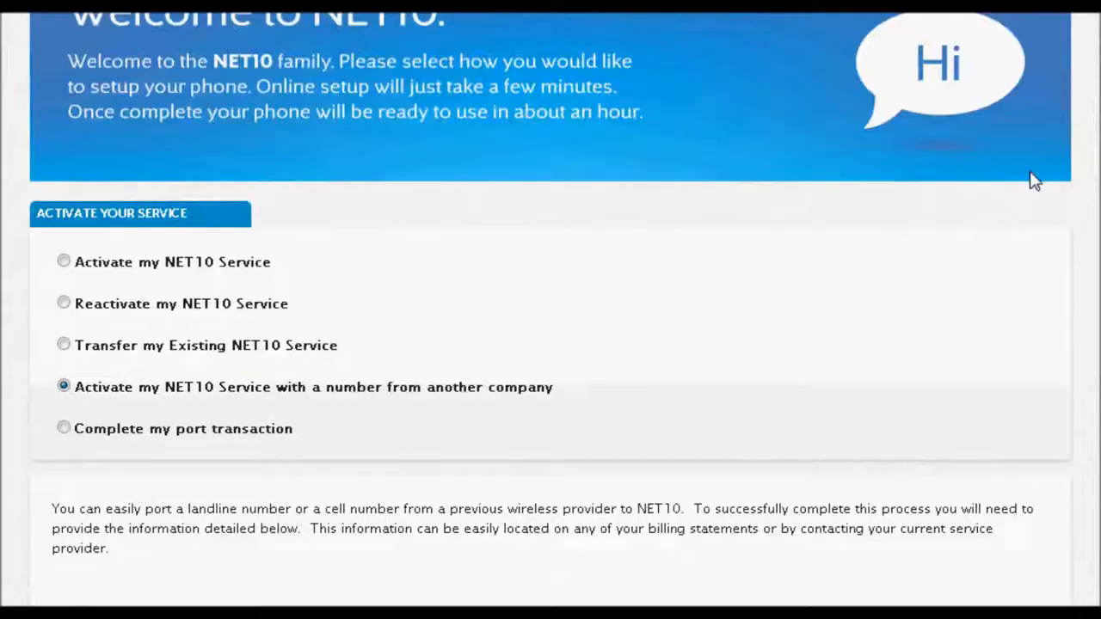
{"action": "scroll", "scroll_direction": "down", "scroll_amount": 3}
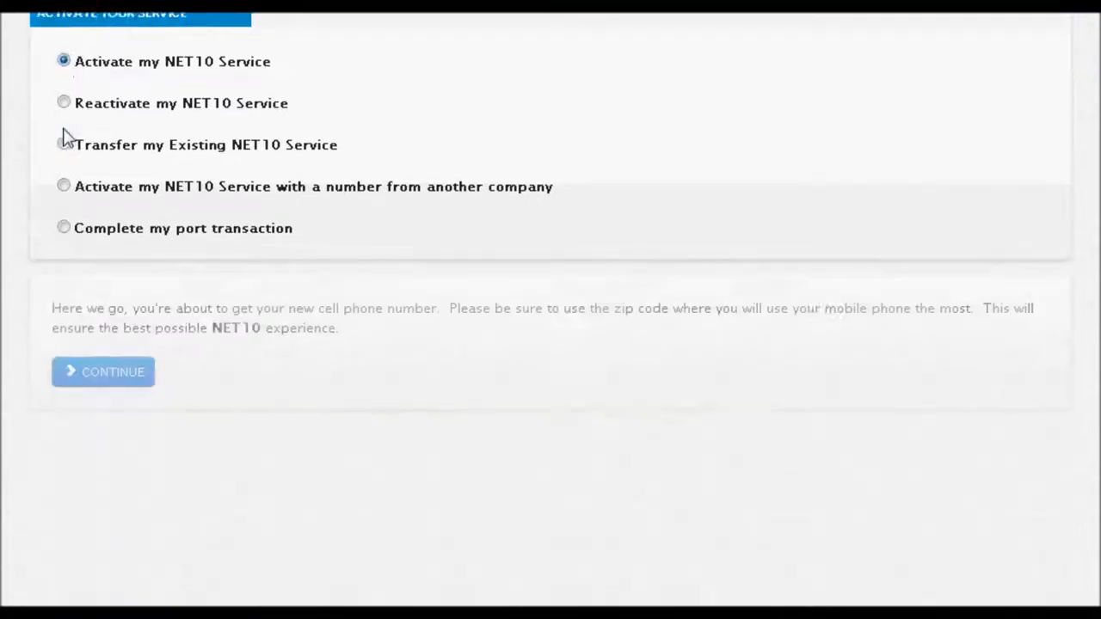
{"action": "scroll", "scroll_direction": "down", "scroll_amount": 3}
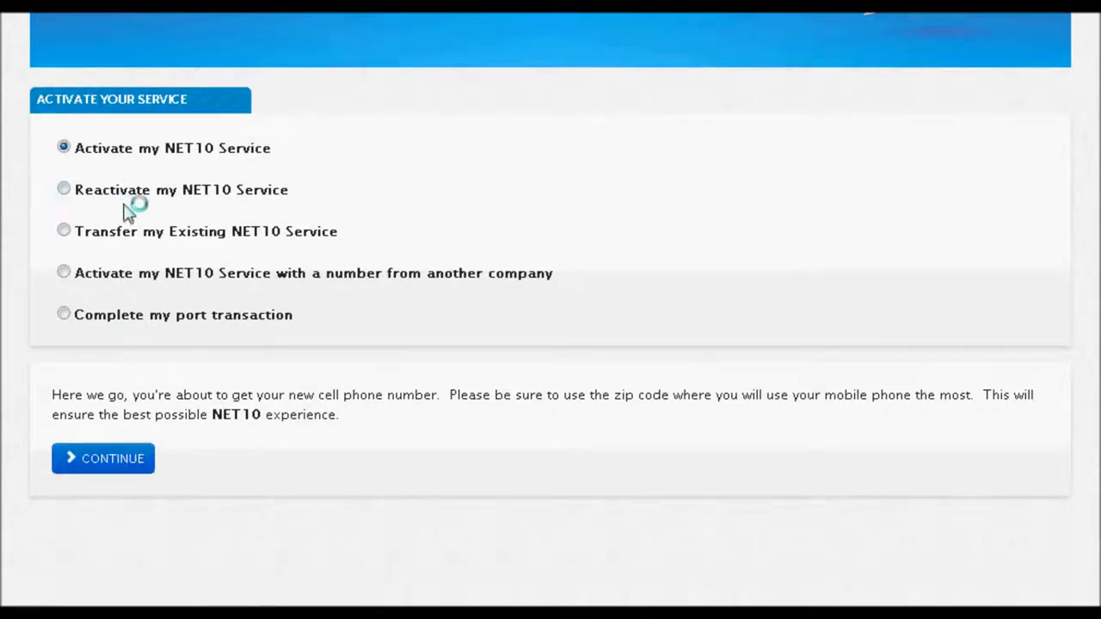
- Continue activation with 'I have an Account' to reach the phone serial number form
{"action": "left_click", "coordinate": [103, 458]}
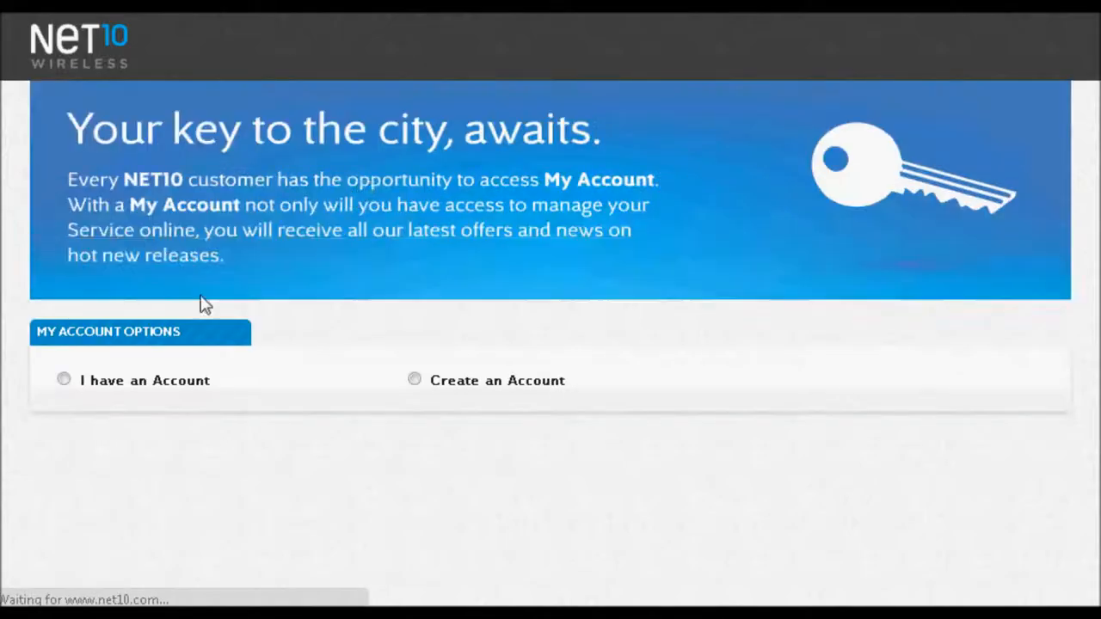
{"action": "mouse_move", "coordinate": [62, 416]}
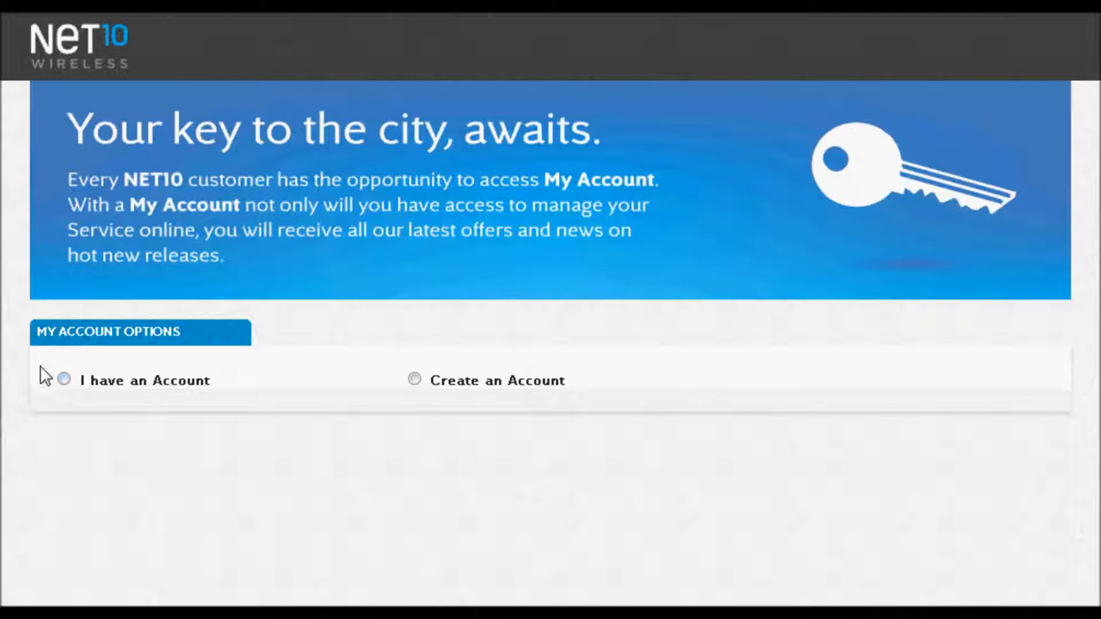
{"action": "left_click", "coordinate": [63, 380]}
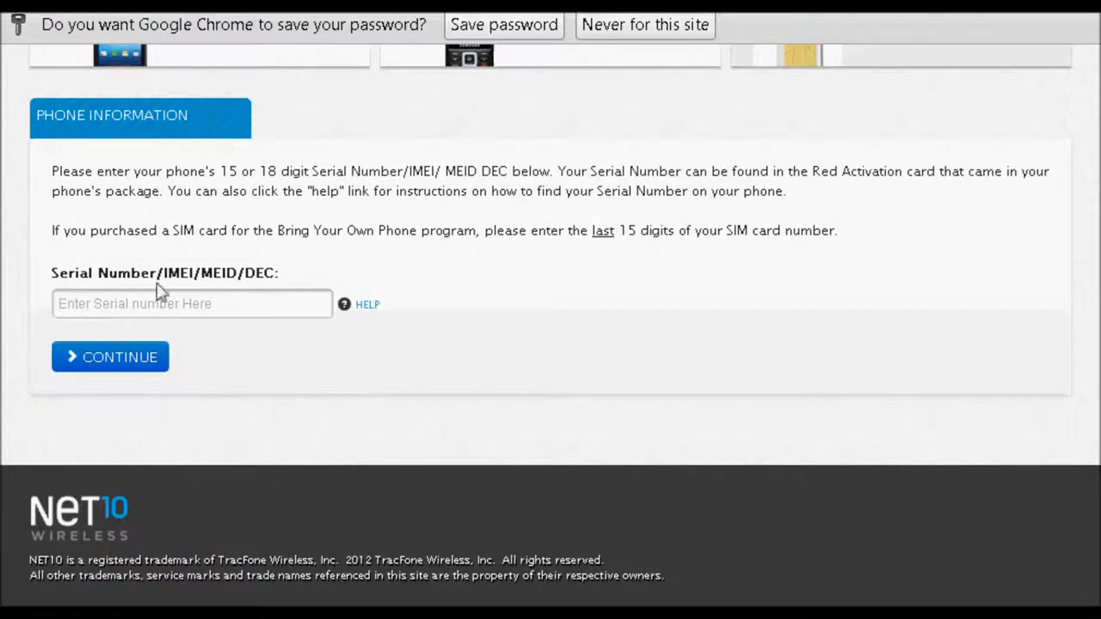
{"action": "left_click", "coordinate": [193, 303]}
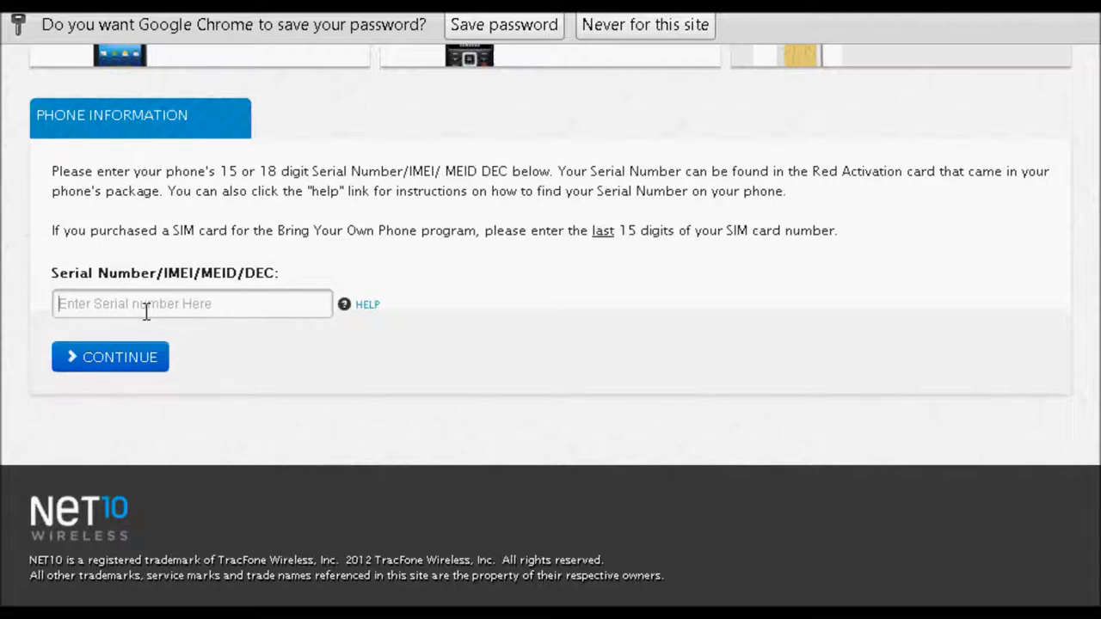
{"action": "mouse_move", "coordinate": [153, 337]}
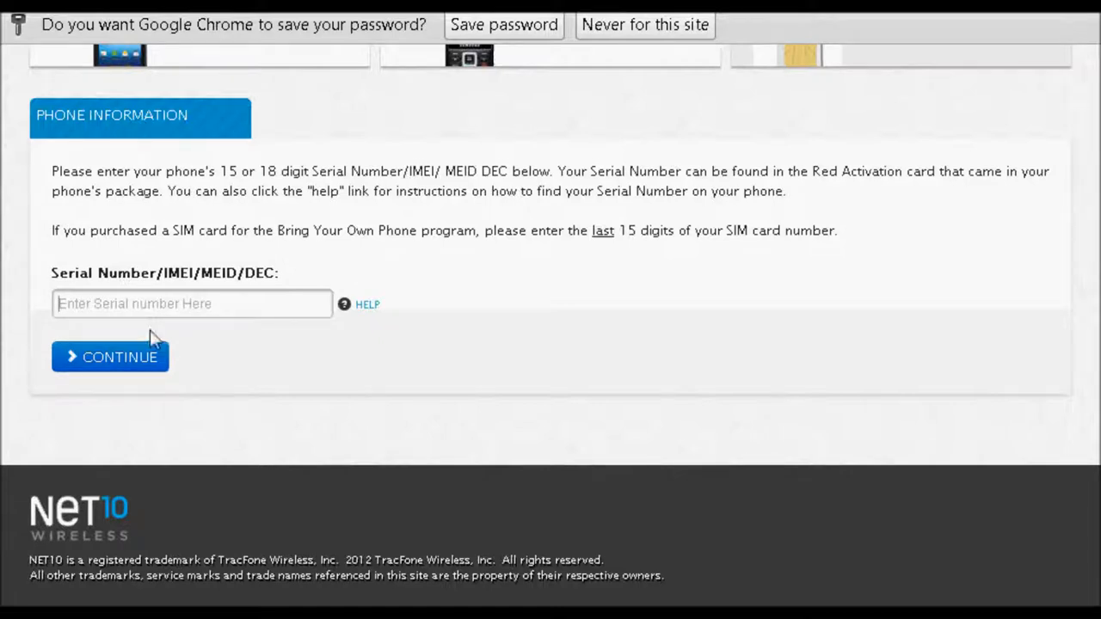
{"action": "mouse_move", "coordinate": [120, 357]}
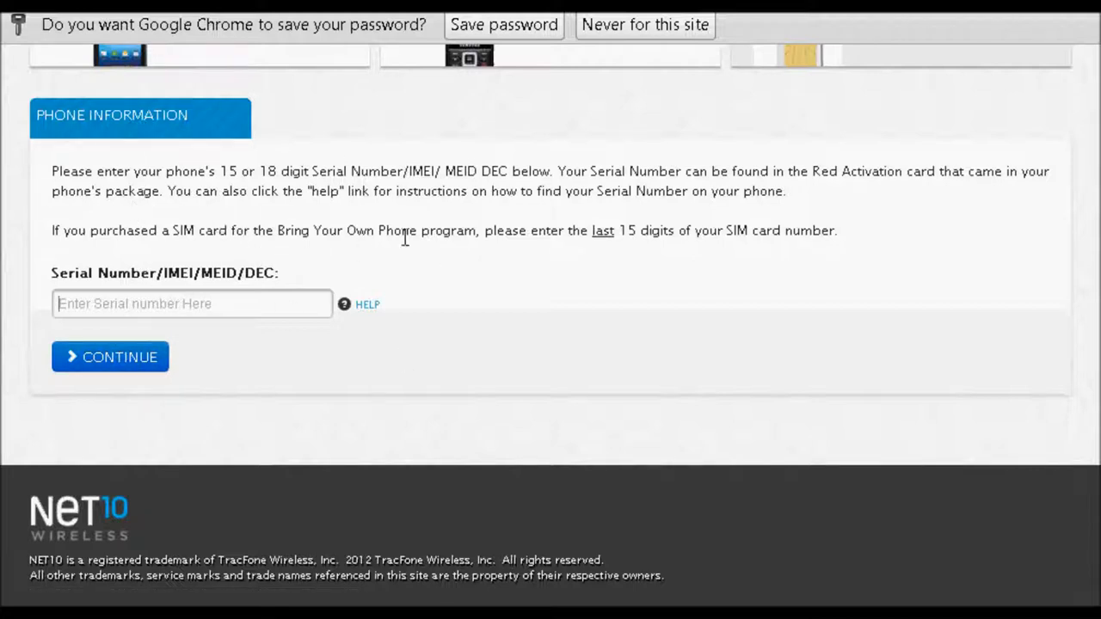
{"action": "mouse_move", "coordinate": [303, 72]}
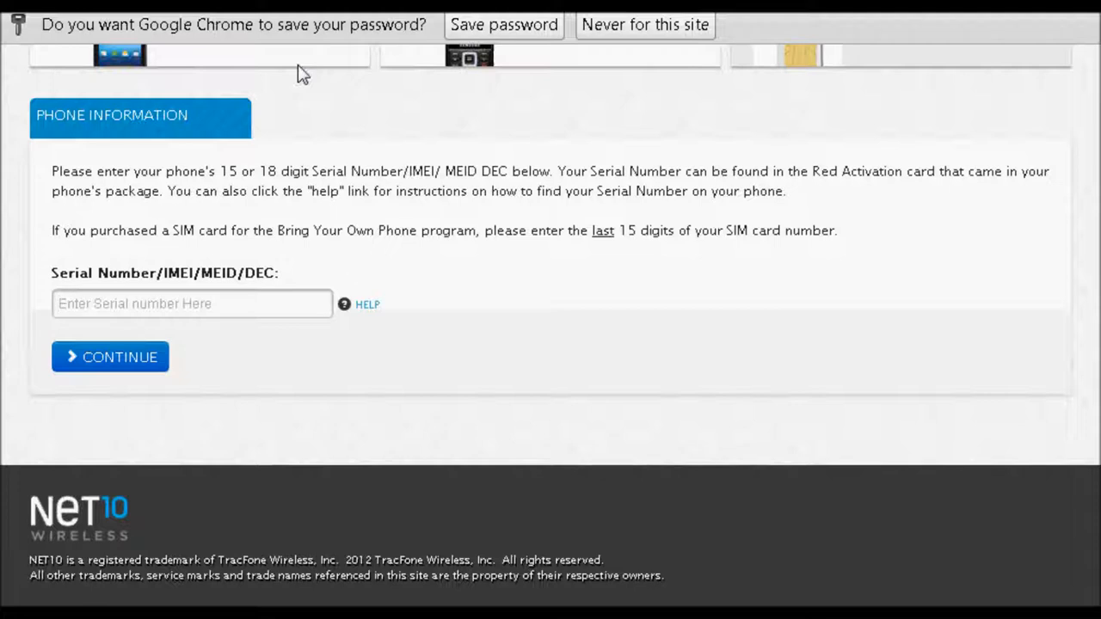
{"action": "mouse_move", "coordinate": [867, 313]}
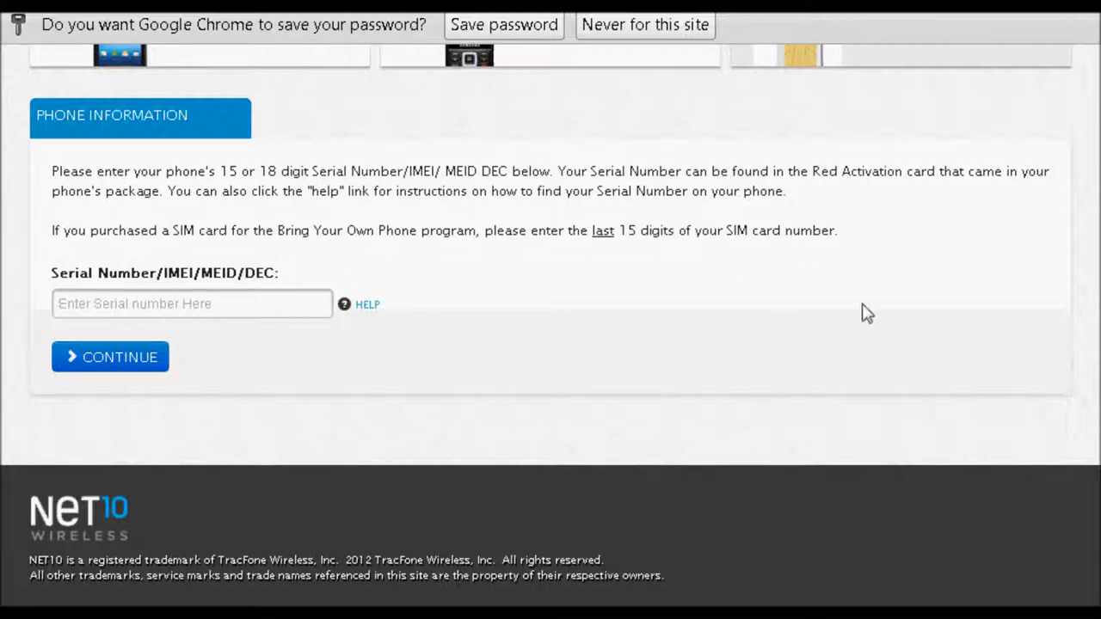
{"action": "mouse_move", "coordinate": [599, 286]}
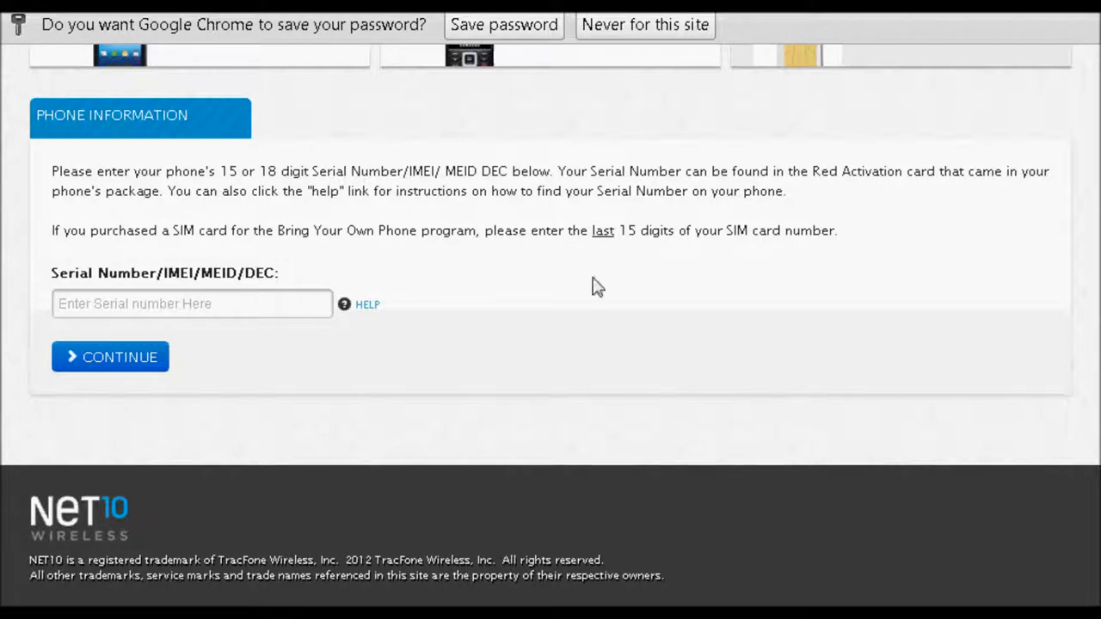
{"action": "mouse_move", "coordinate": [444, 251]}
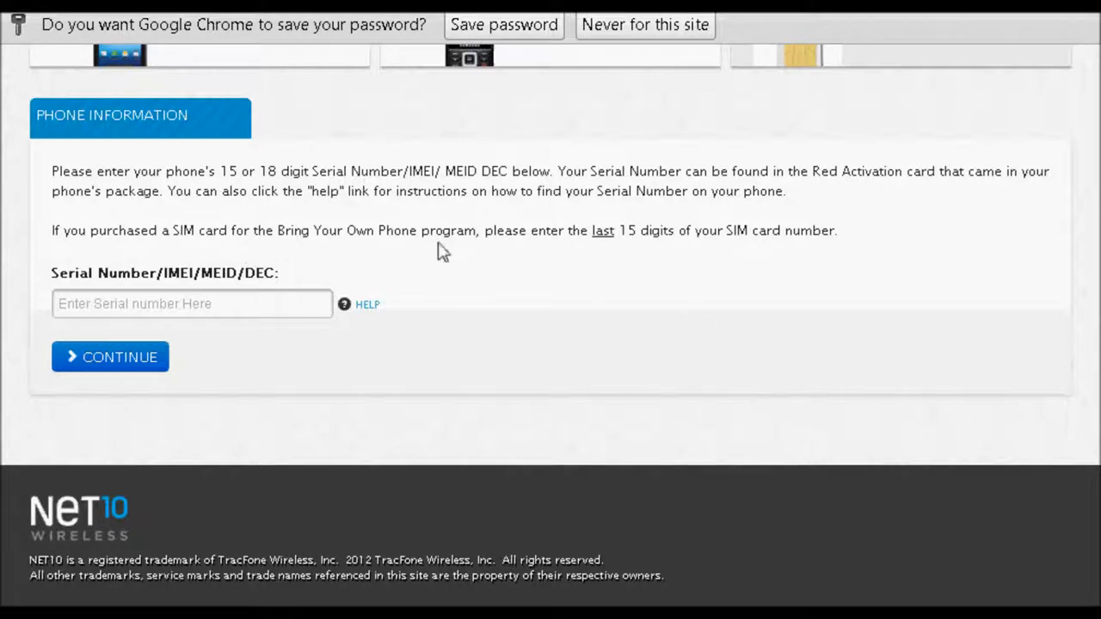
{"action": "mouse_move", "coordinate": [351, 267]}
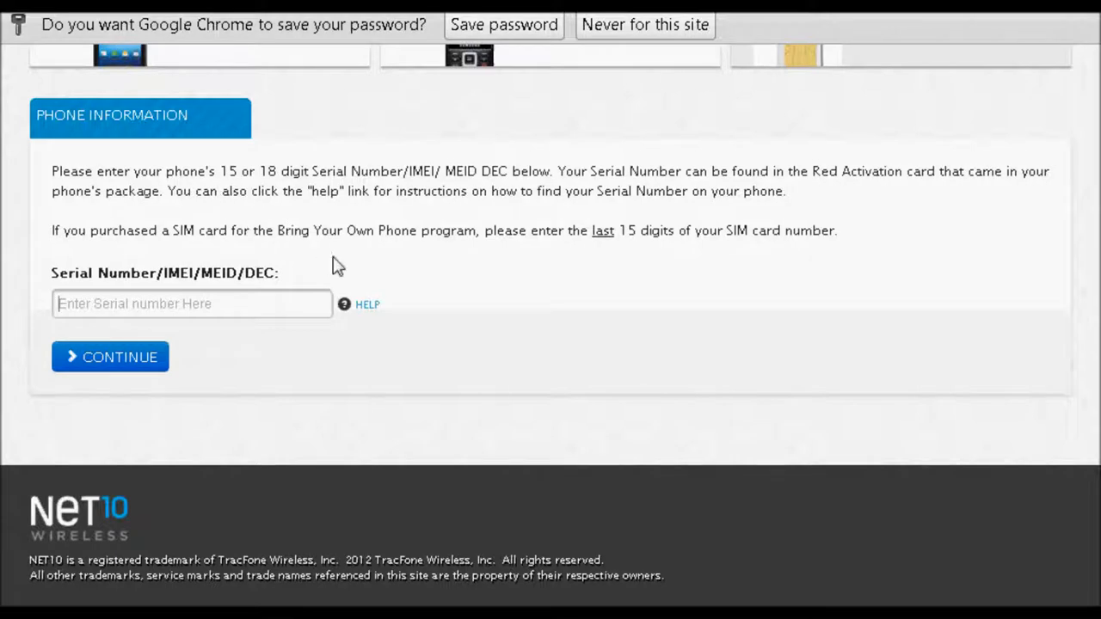
{"action": "mouse_move", "coordinate": [158, 269]}
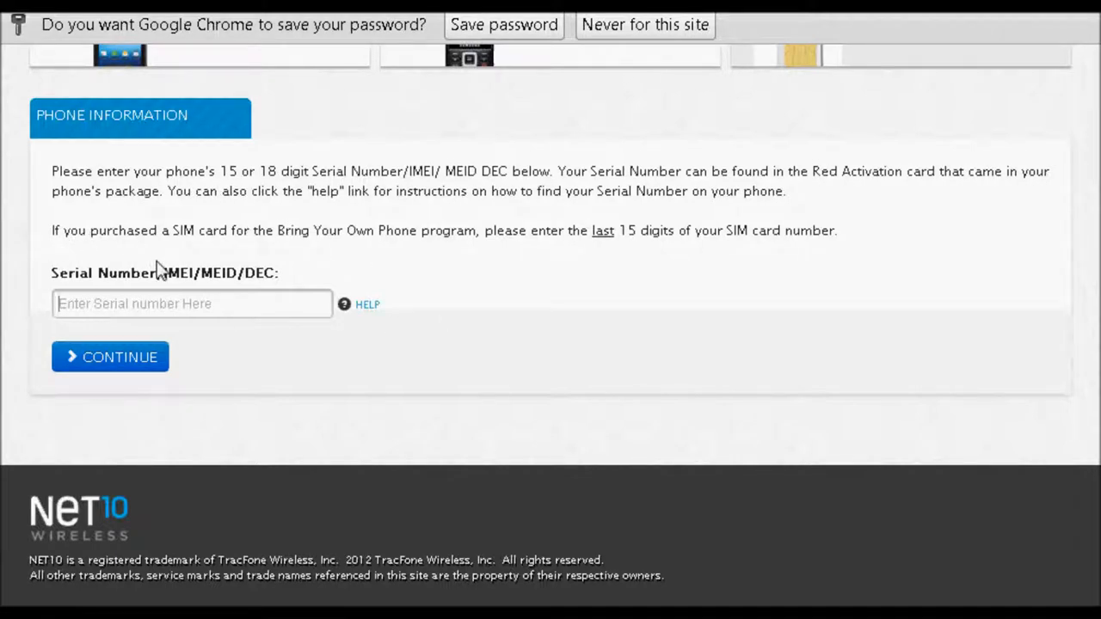
{"action": "mouse_move", "coordinate": [129, 176]}
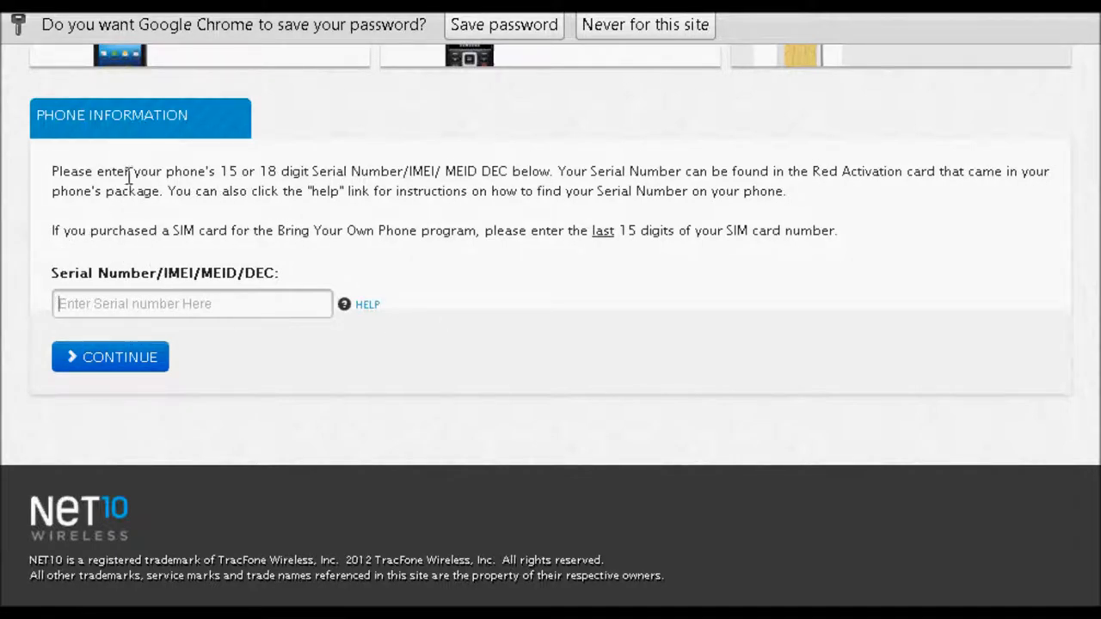